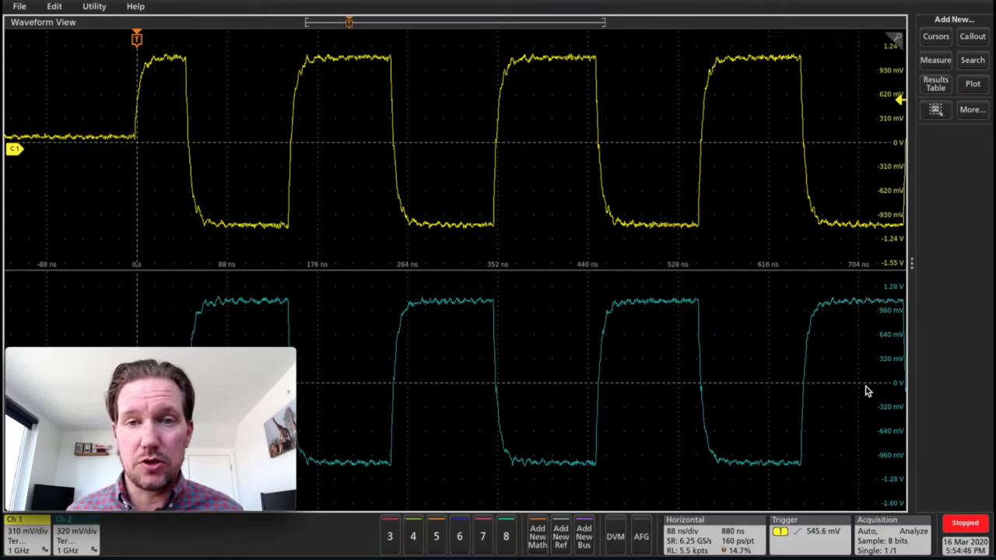
mouse_move(521, 146)
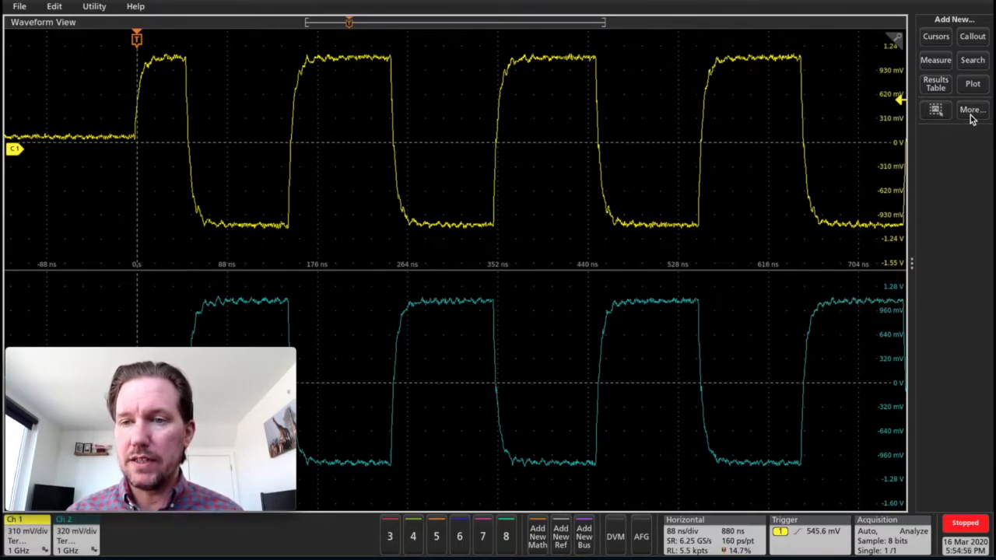
Step: Activate the Draw a Box tool with Mask chosen as the box action
left_click(935, 109)
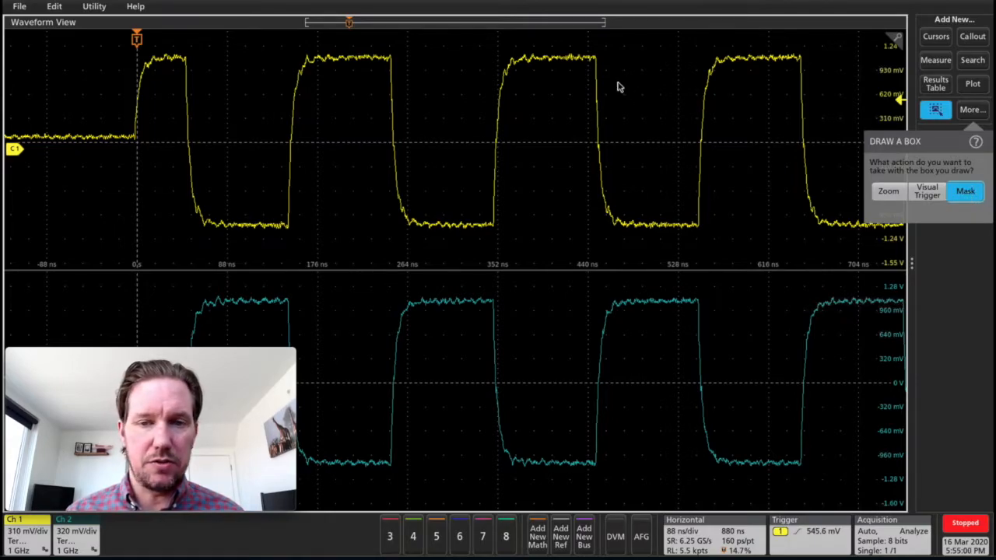
Step: Draw a mask box over the yellow Ch 1 waveform and set its shape to Hexagon, creating Mask Test 1
left_click_drag(609, 74, 666, 123)
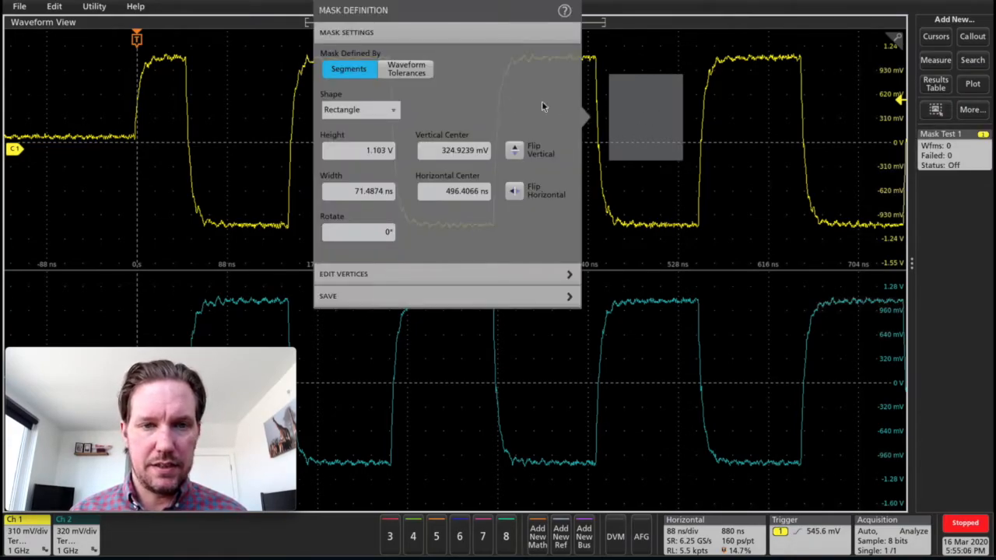
left_click(358, 109)
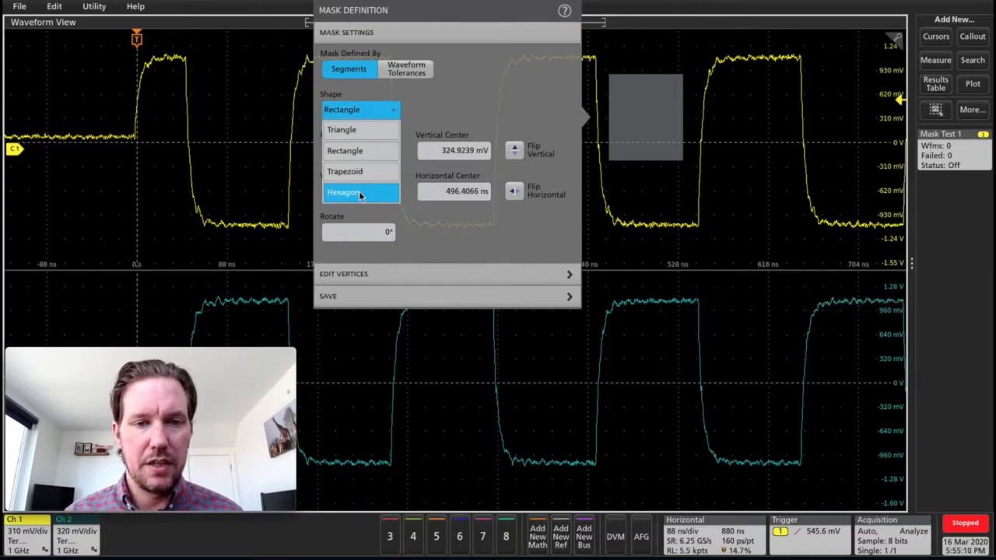
left_click(344, 193)
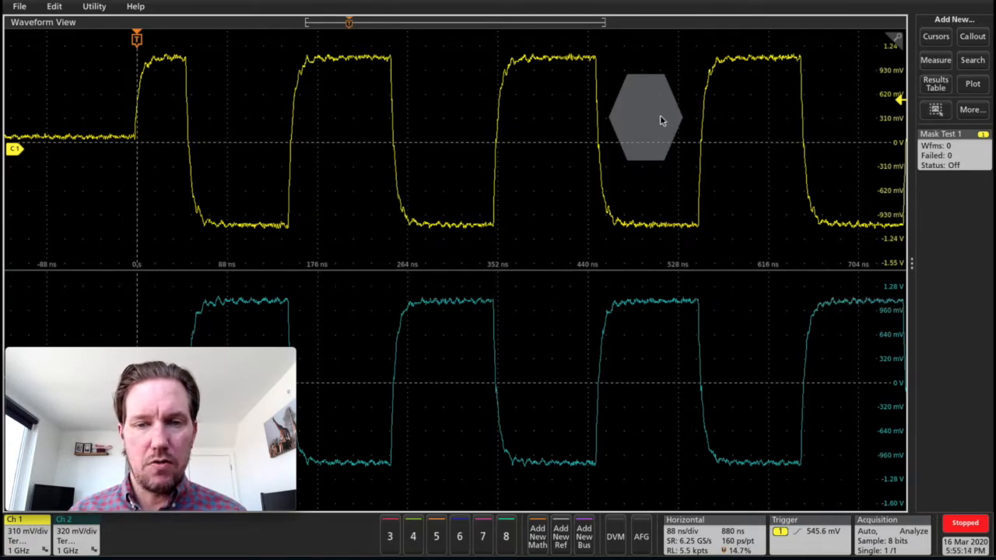
mouse_move(651, 116)
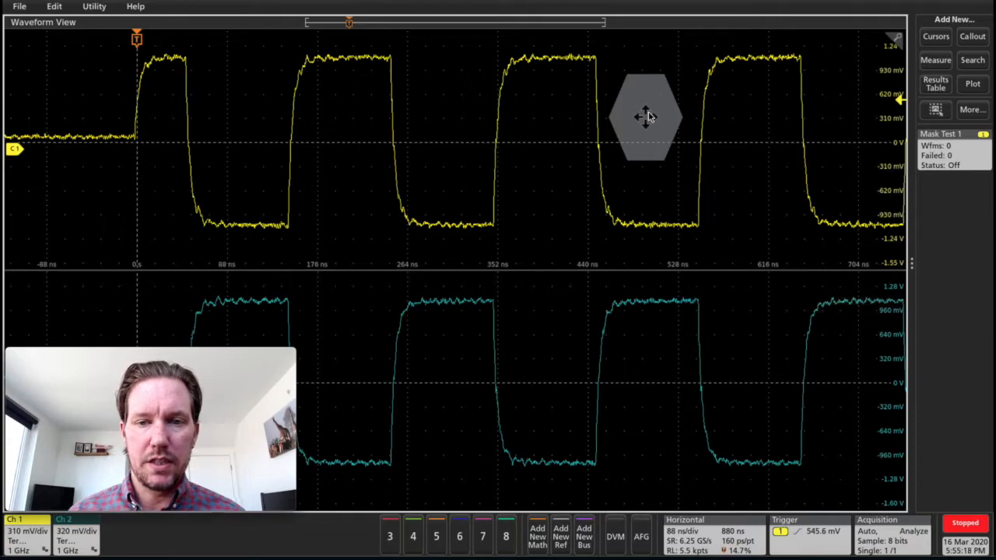
Step: Enlarge the hexagon over the rising edge near 352 ns, pull a vertex inward and tilt it into a custom polygon
left_click_drag(645, 117, 434, 85)
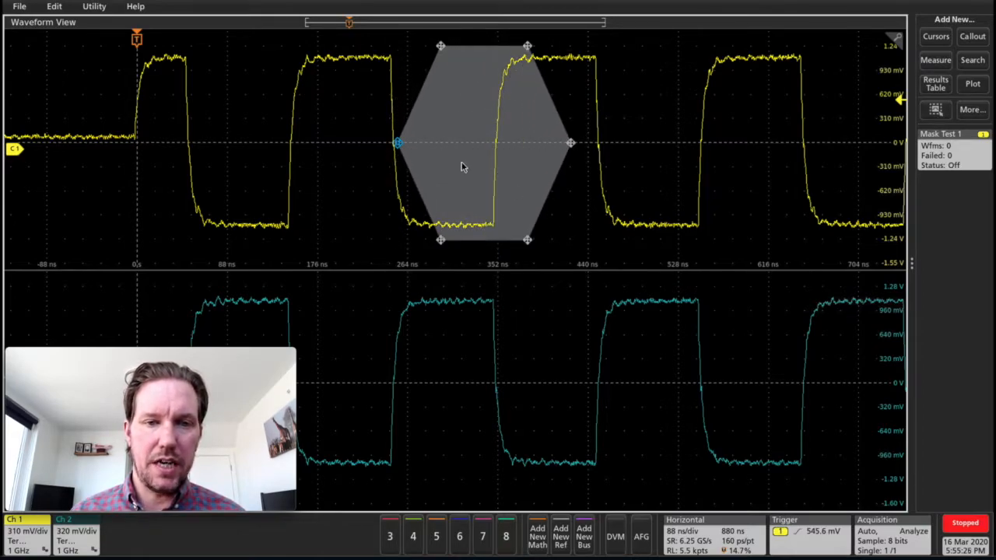
left_click_drag(397, 143, 356, 154)
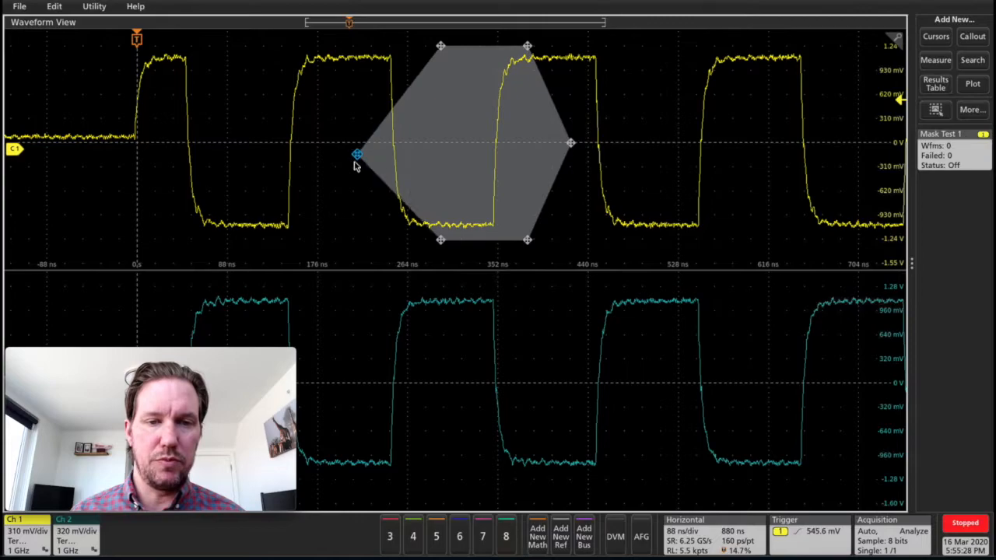
left_click_drag(356, 154, 501, 121)
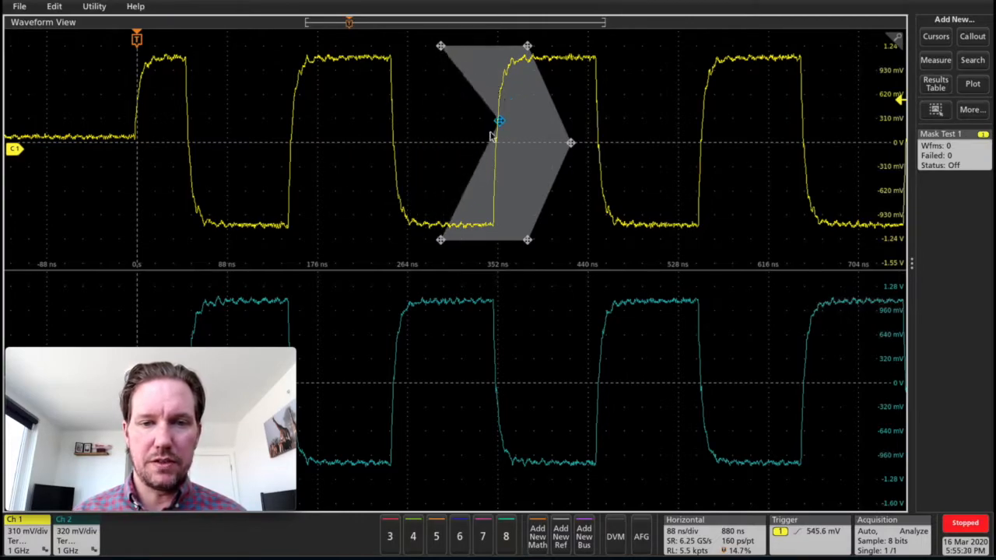
left_click_drag(500, 122, 480, 156)
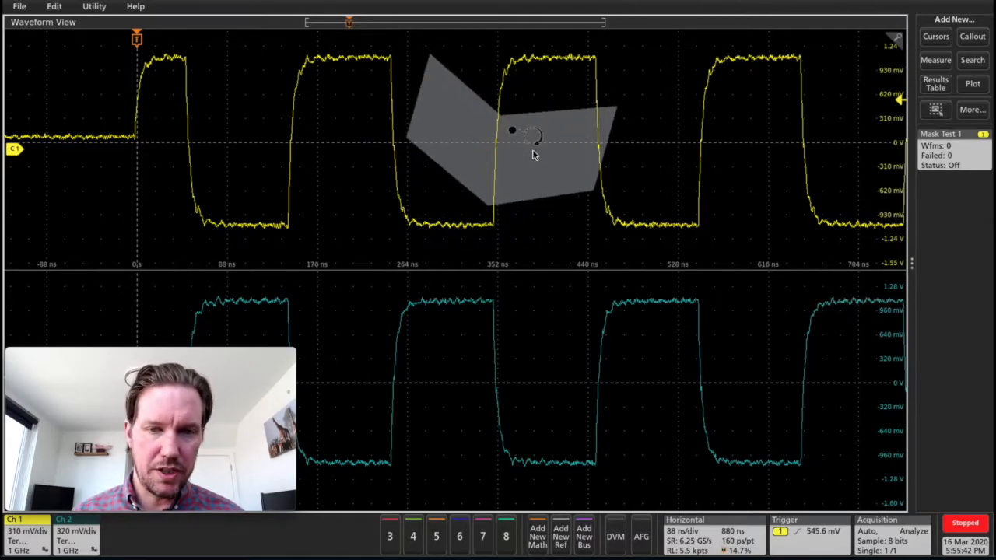
mouse_move(458, 137)
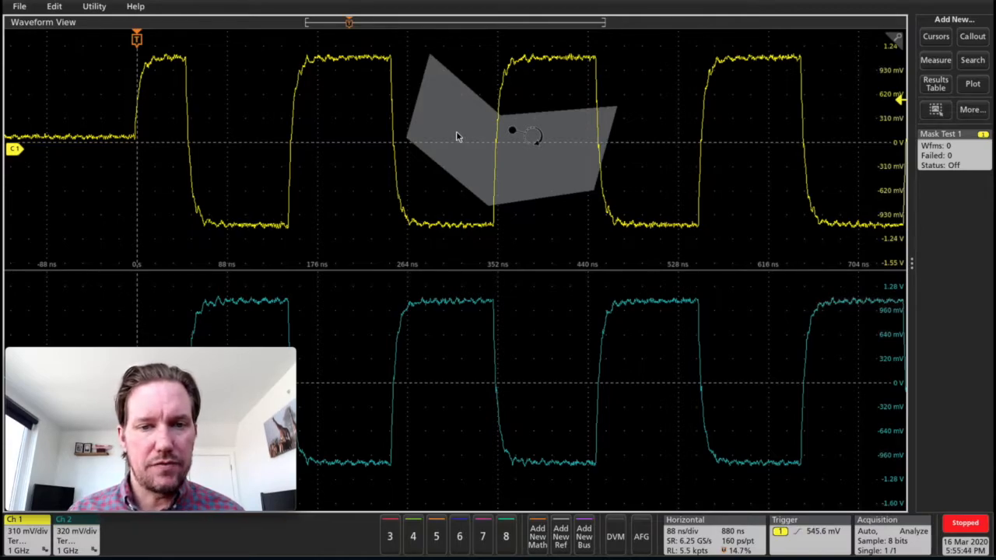
mouse_move(454, 116)
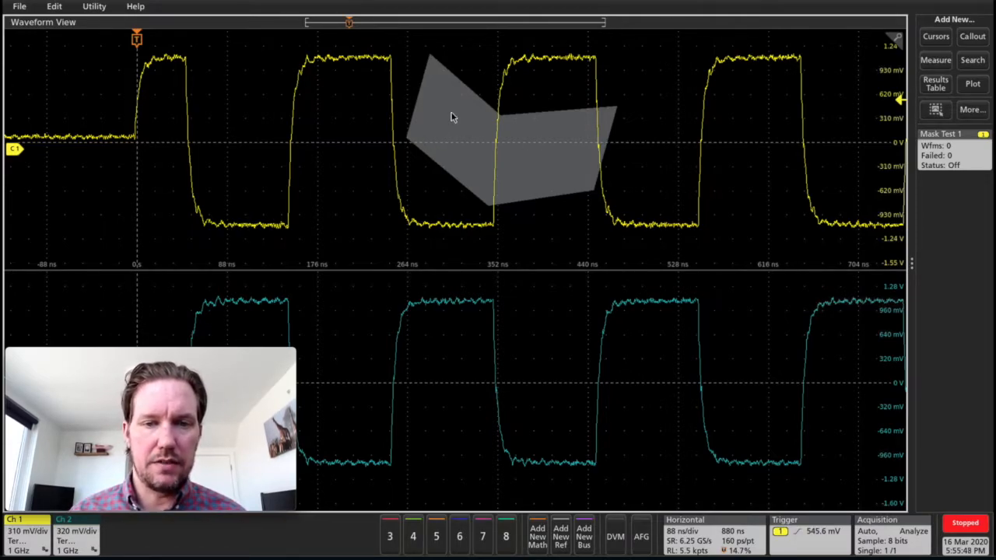
right_click(454, 117)
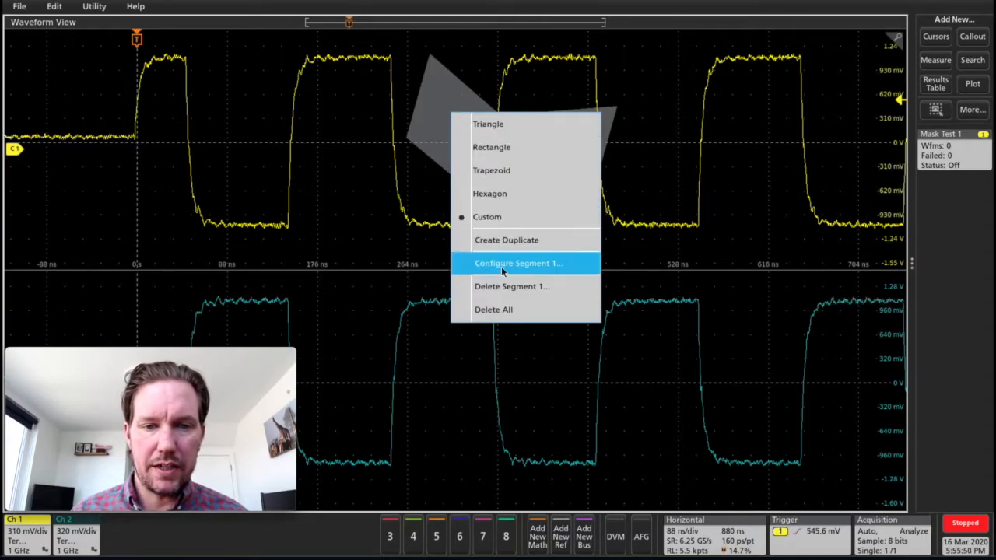
left_click(518, 263)
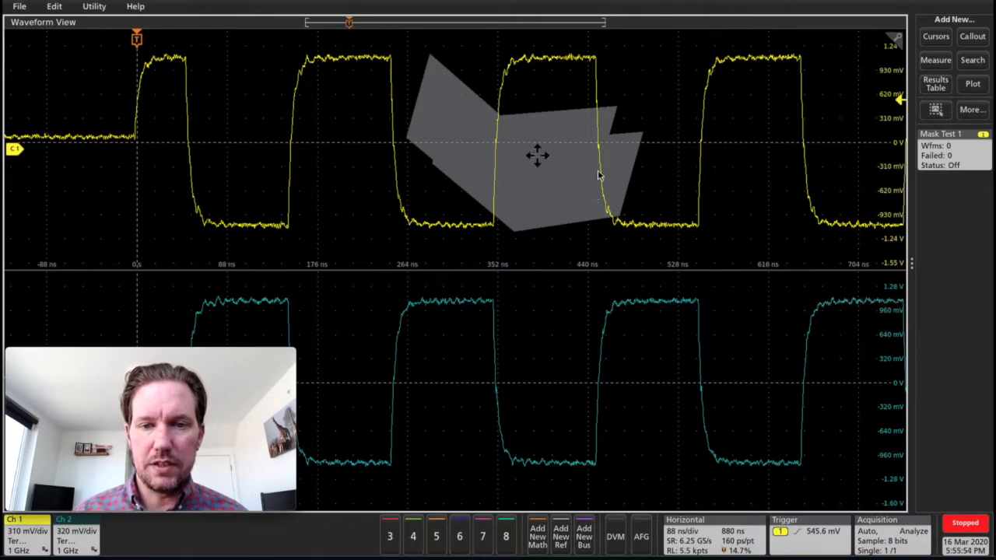
left_click_drag(537, 156, 790, 124)
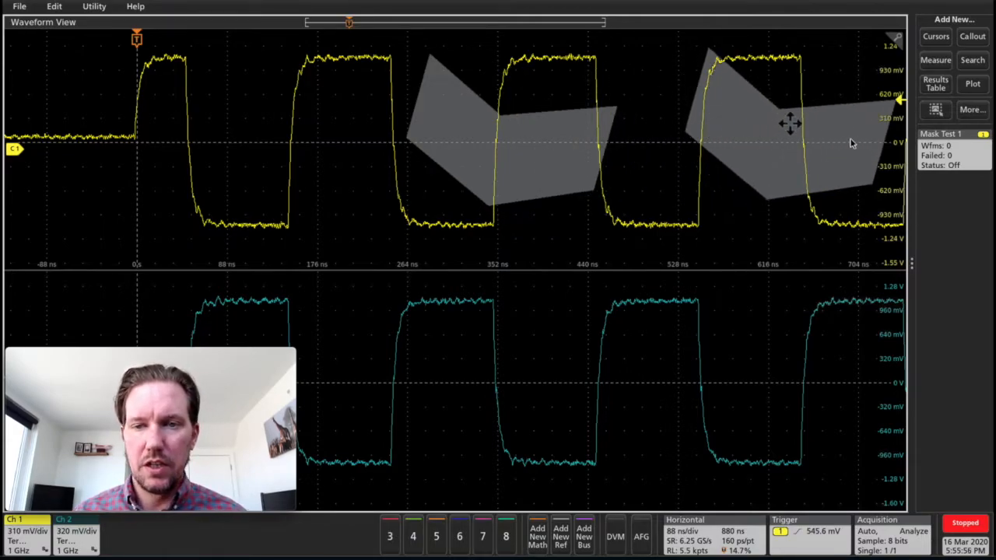
mouse_move(725, 127)
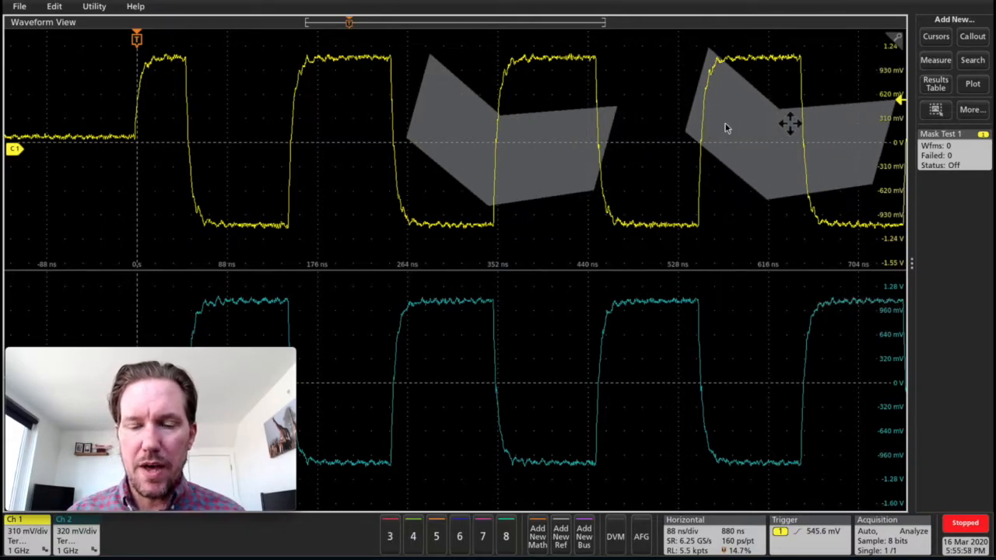
right_click(791, 125)
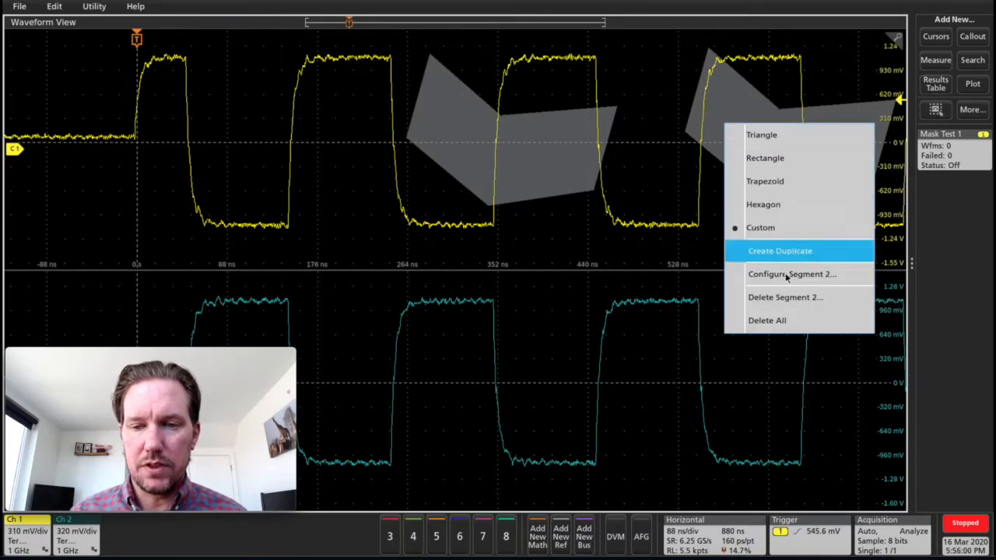
mouse_move(783, 297)
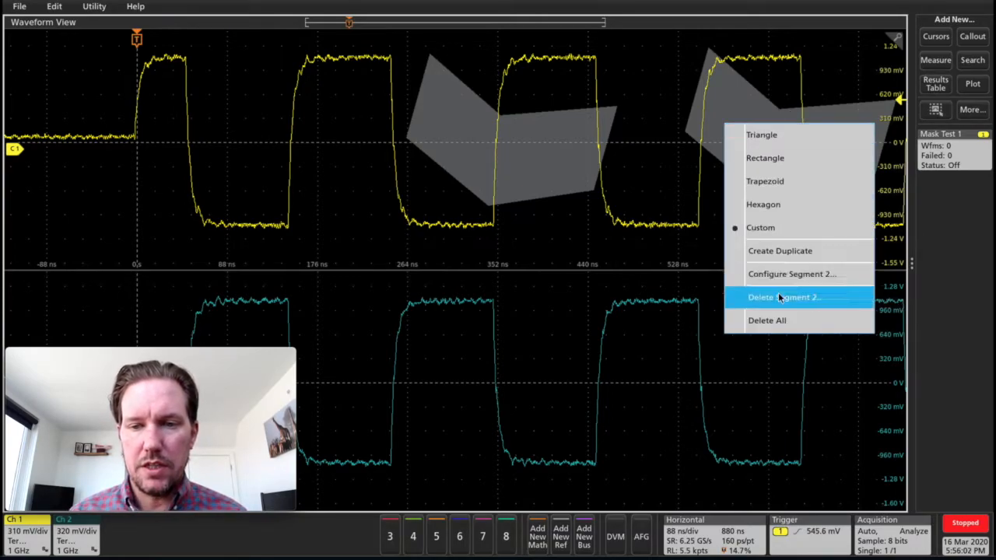
left_click(782, 297)
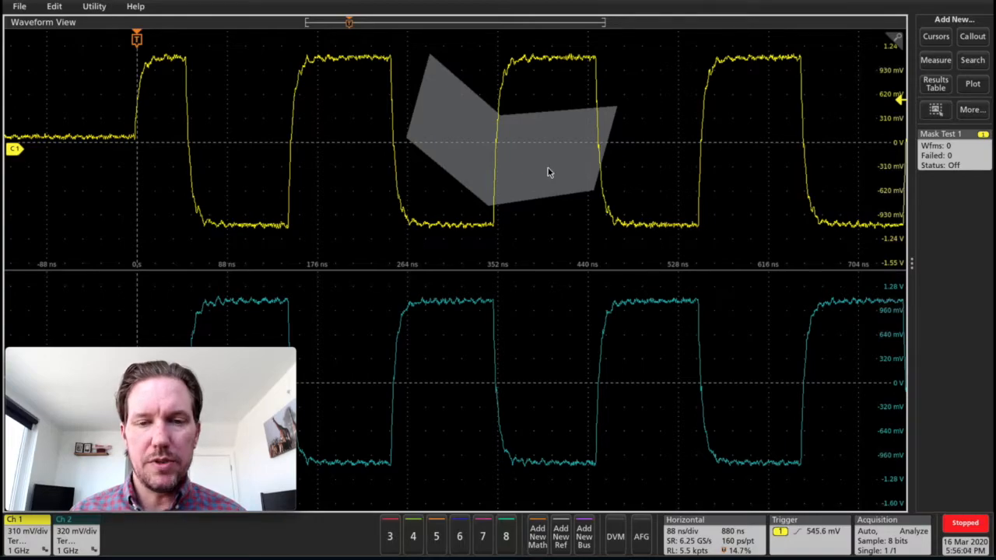
Step: Redefine mask segment 1 on channel 1 by Waveform Tolerances, giving a 200 mdiv envelope
right_click(541, 170)
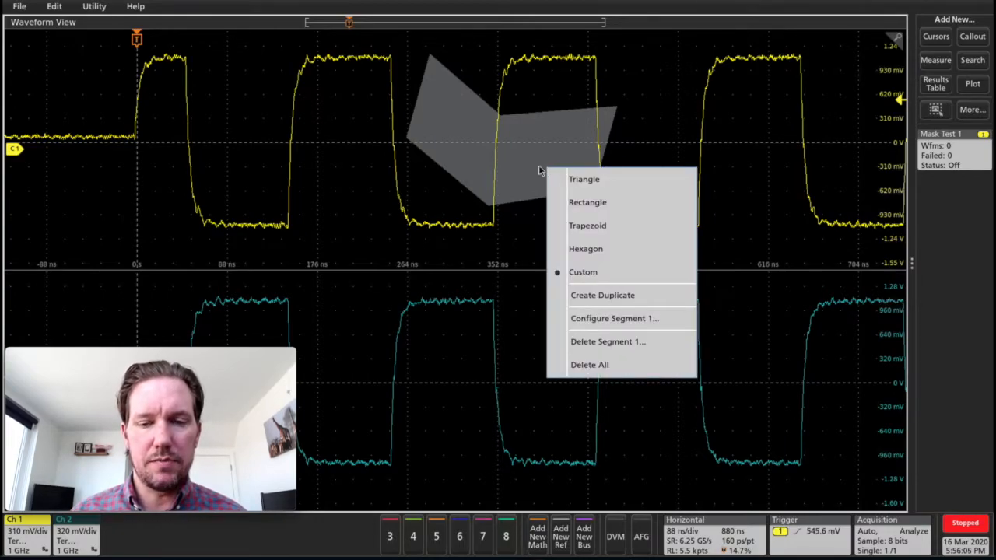
left_click(613, 318)
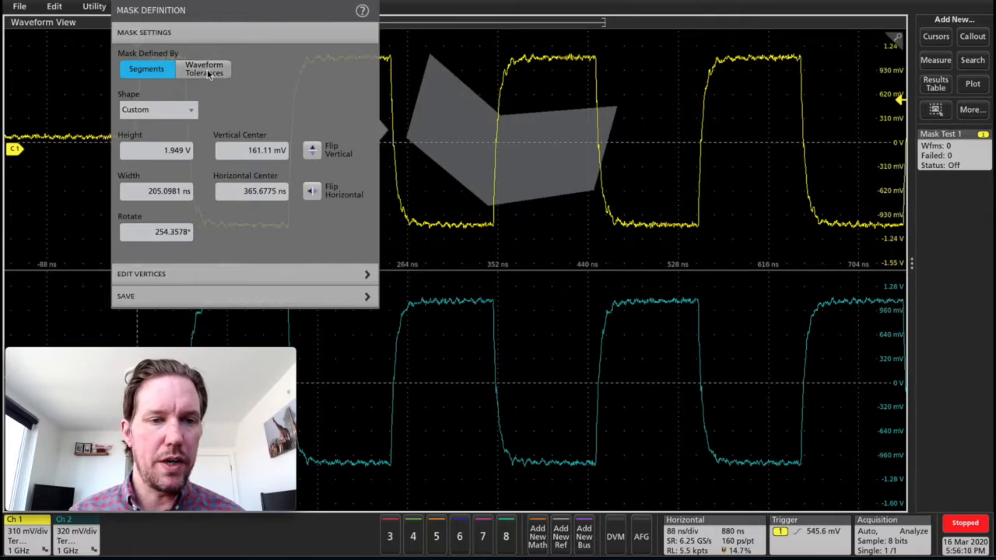
left_click(204, 69)
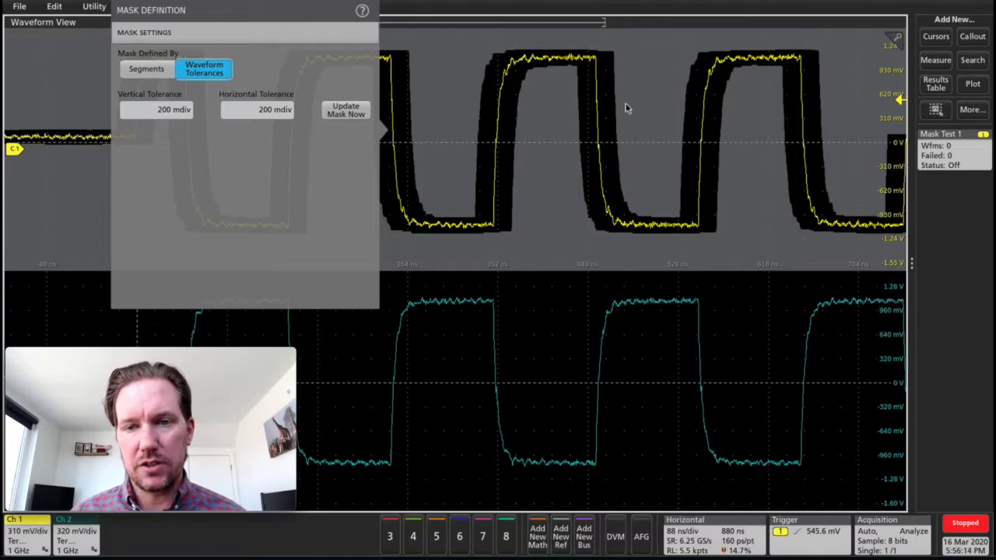
mouse_move(441, 90)
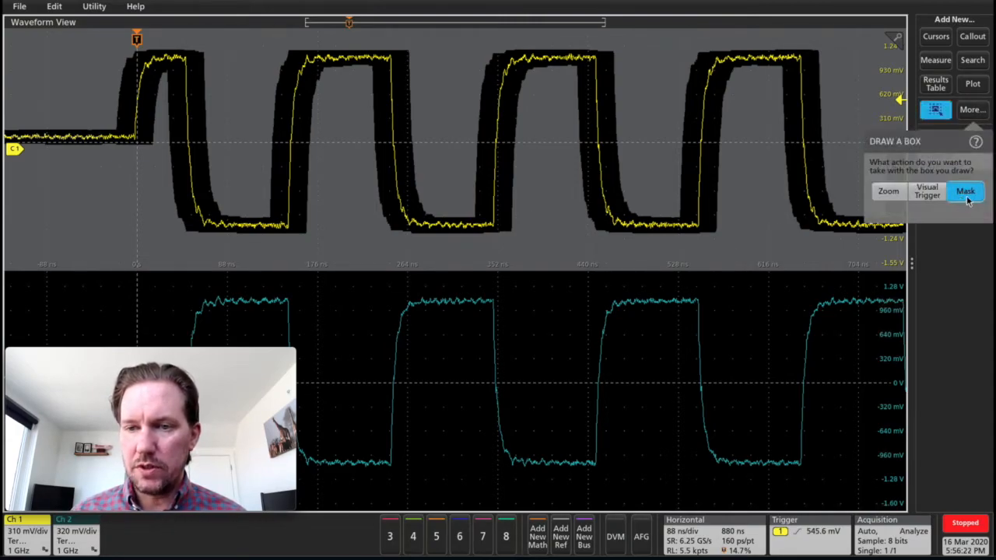
Step: Add a box mask on the channel 2 waveform, creating Mask Test 2 with a triangle segment
left_click(965, 191)
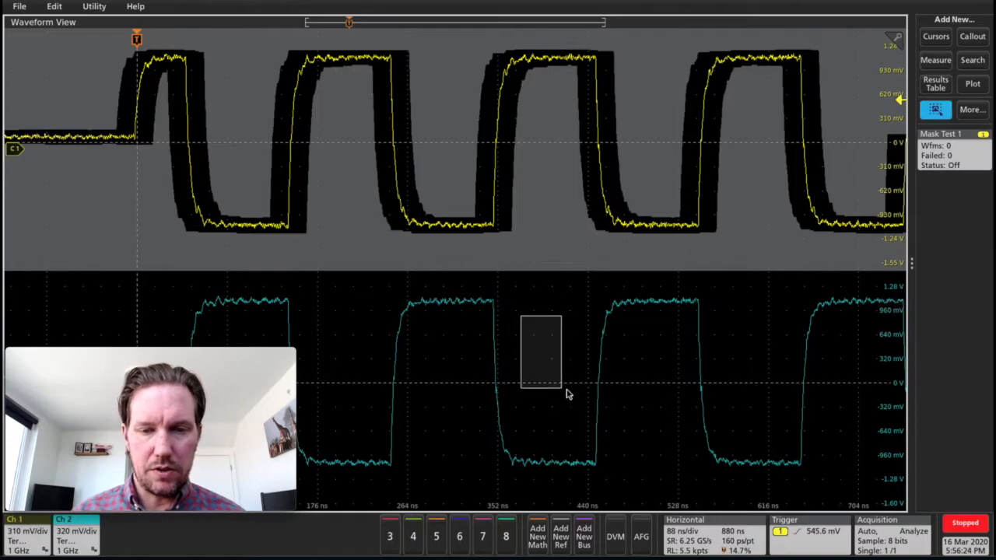
left_click(936, 109)
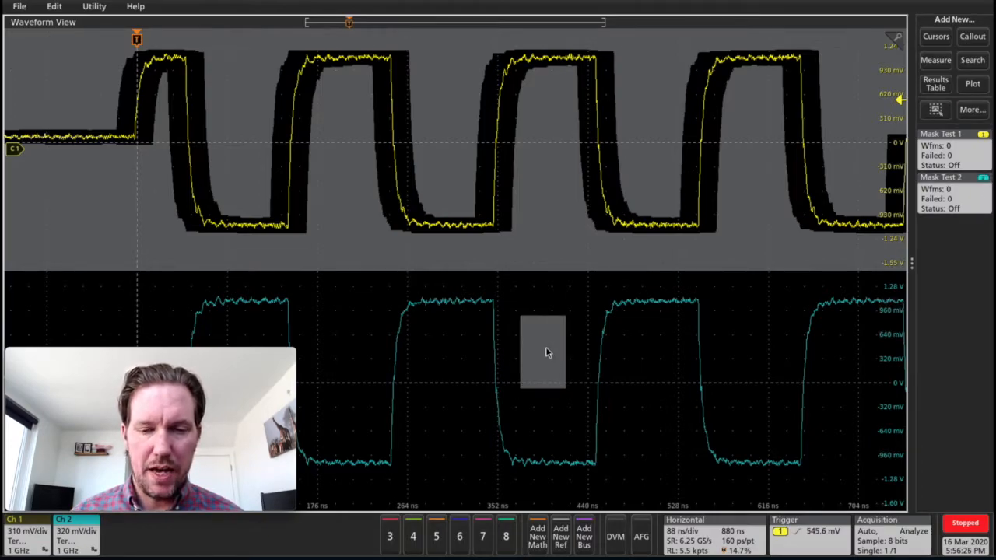
right_click(542, 352)
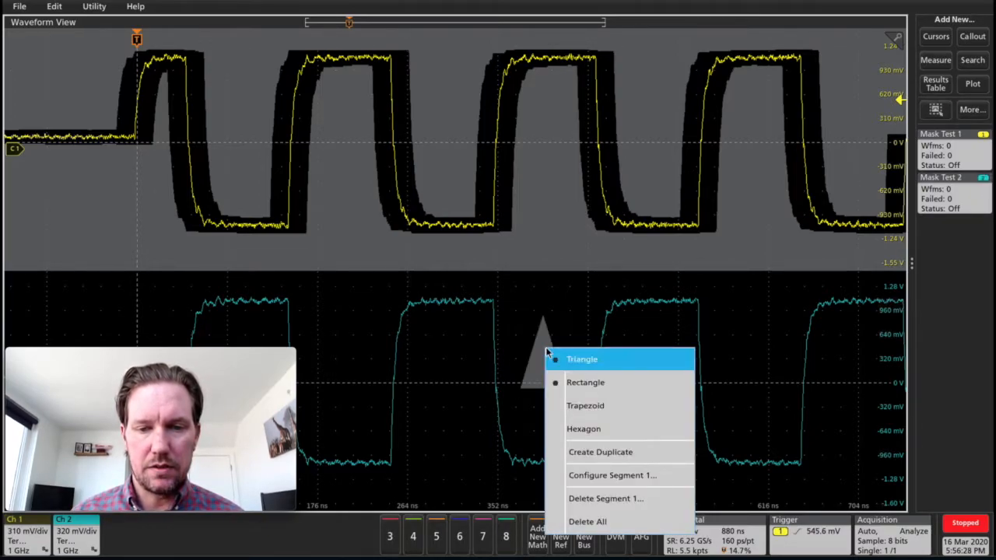
Step: Redefine the channel 2 mask segment by Waveform Tolerances so it envelops the square waveform
left_click(611, 474)
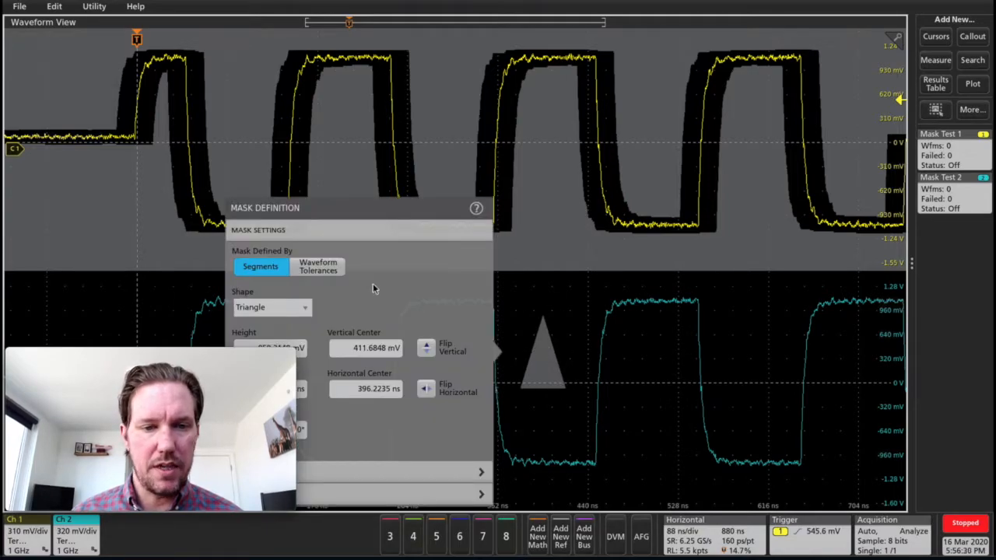
left_click(317, 266)
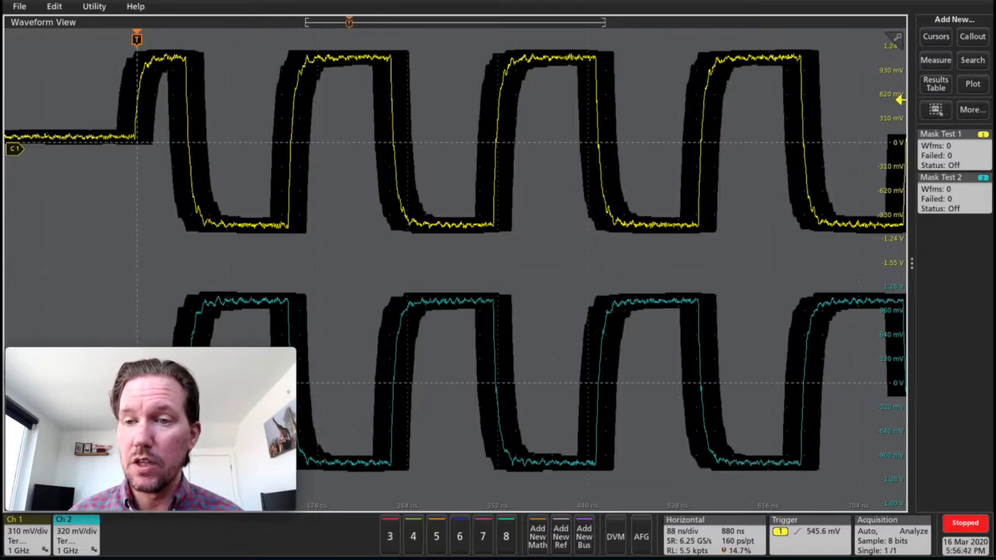
mouse_move(670, 48)
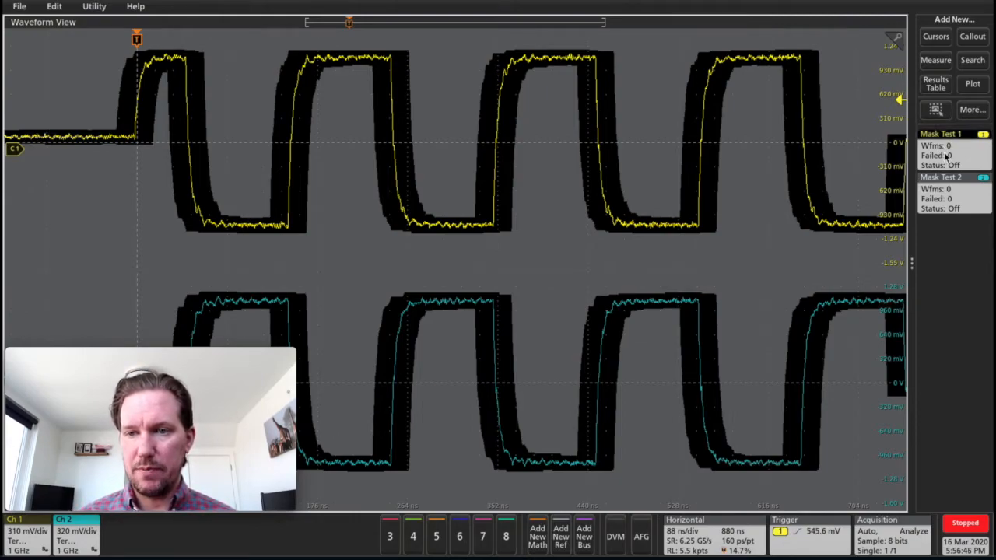
Step: Bring up the Mask Test 1 settings from its badge
left_click(940, 134)
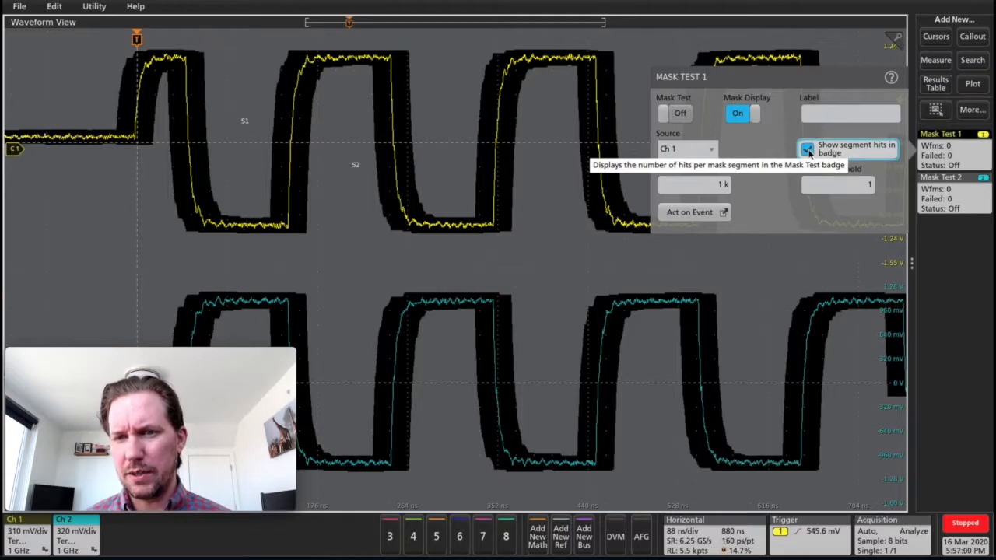
mouse_move(796, 209)
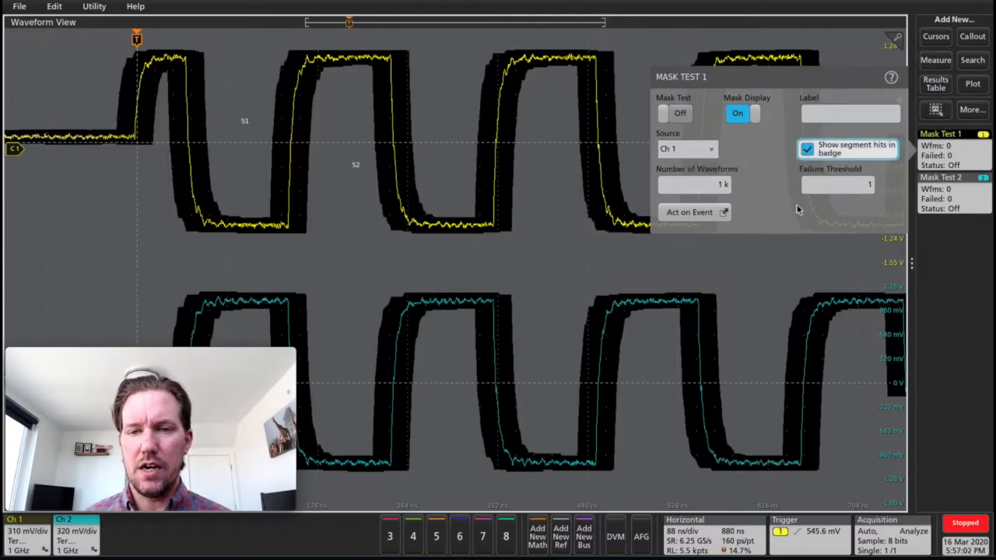
mouse_move(794, 214)
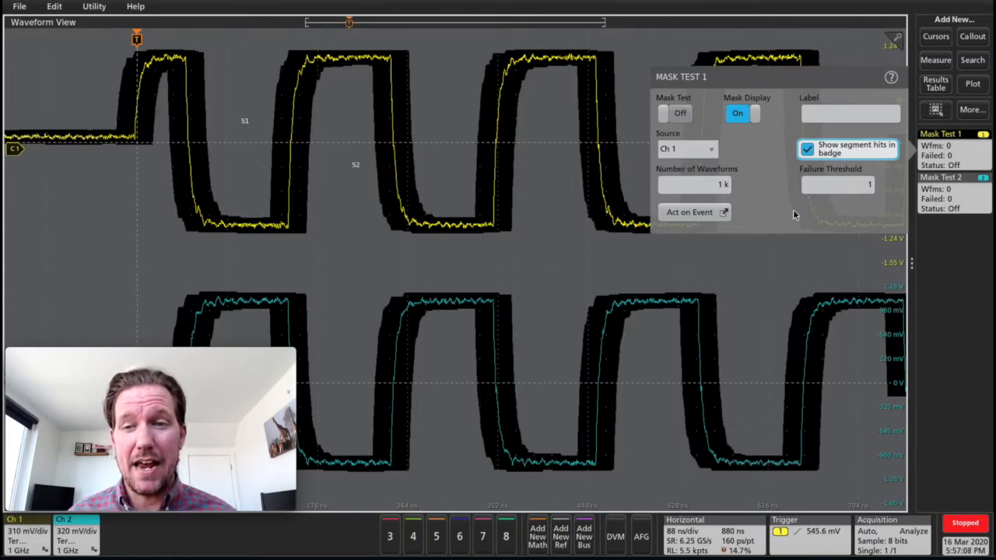
mouse_move(766, 163)
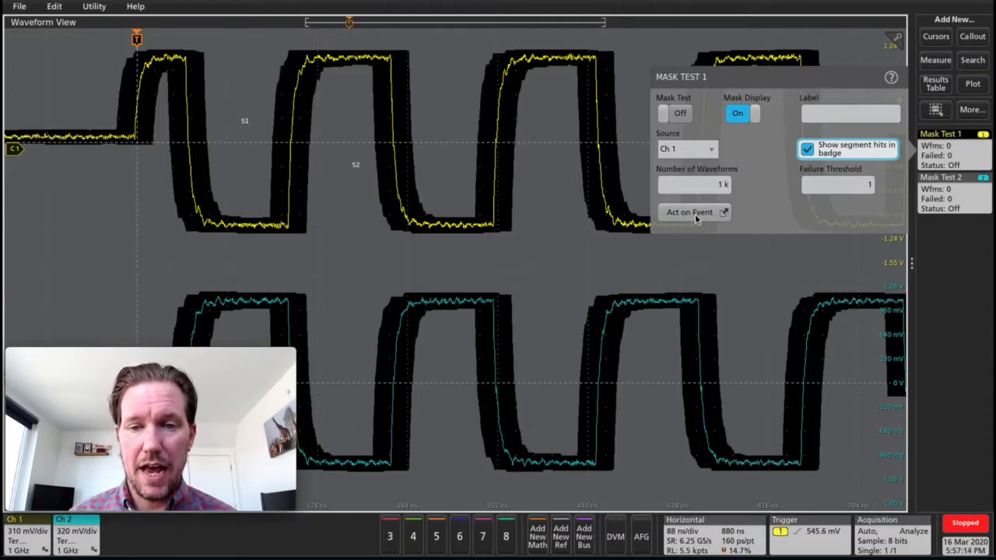
Step: In Act on Event, enable Stop Acquisitions on mask test failure and expand the Save Configuration showing file name SaveOnEvent
left_click(691, 211)
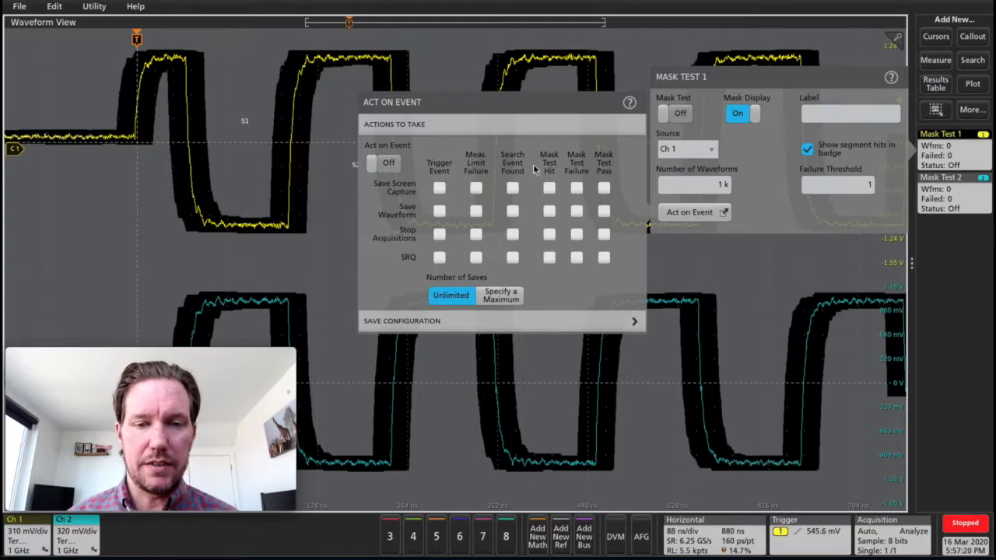
mouse_move(492, 180)
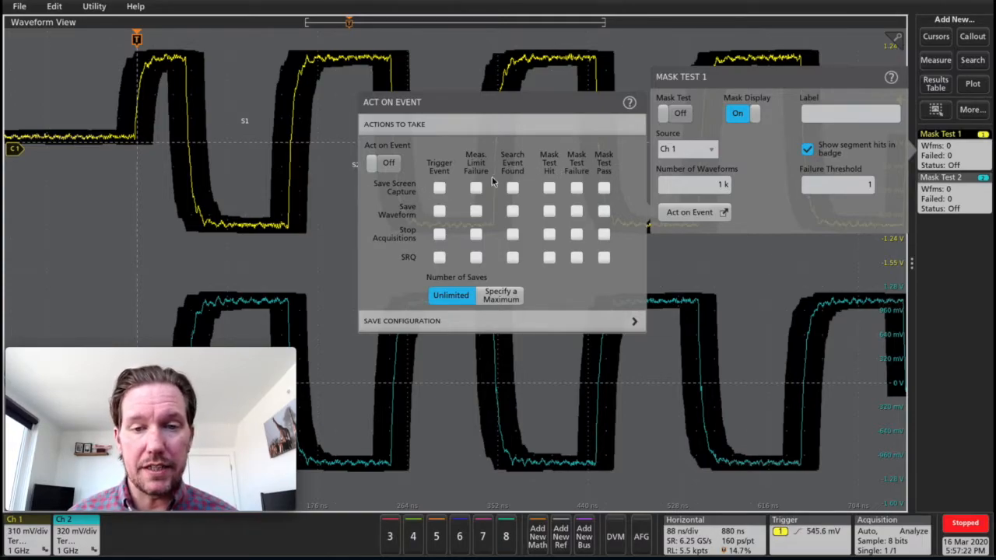
mouse_move(589, 177)
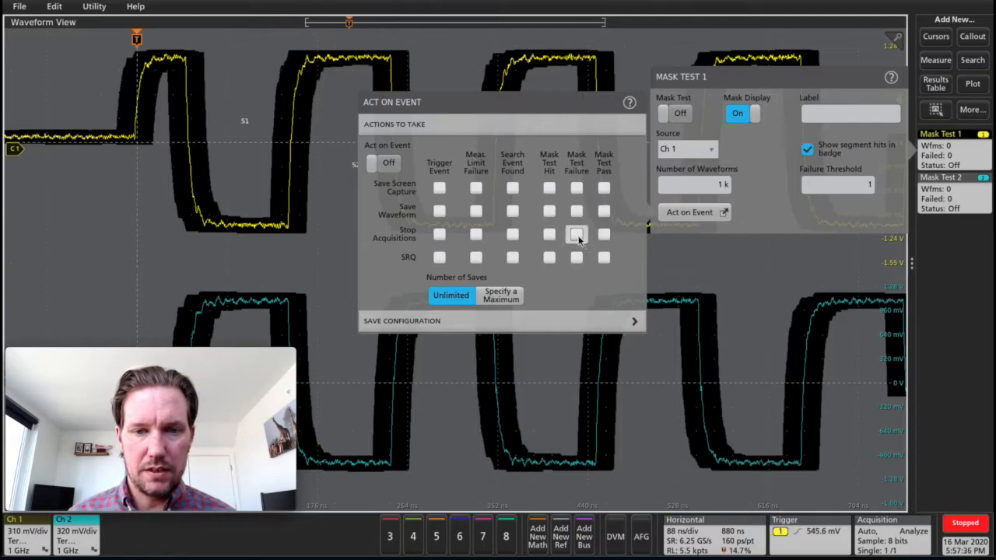
left_click(576, 235)
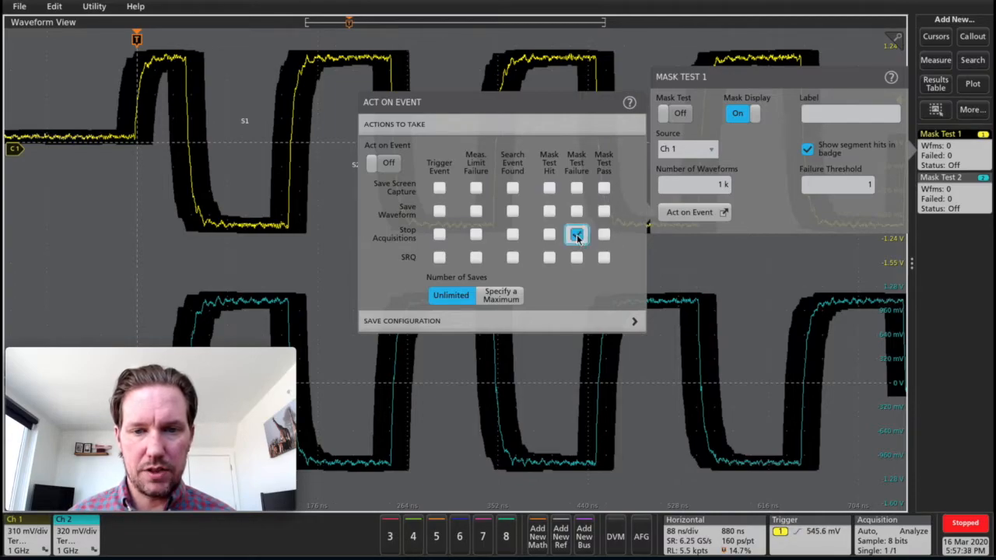
left_click(576, 233)
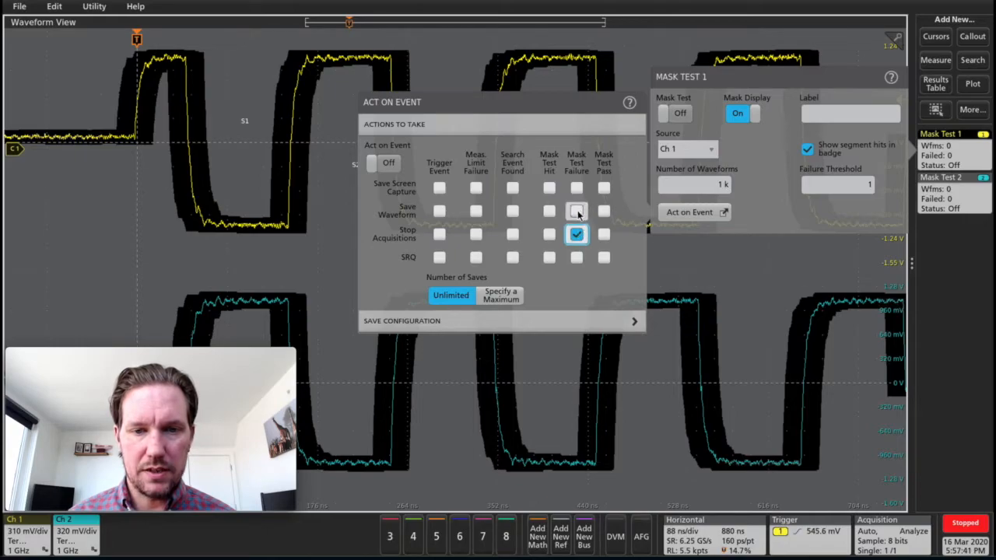
left_click(575, 212)
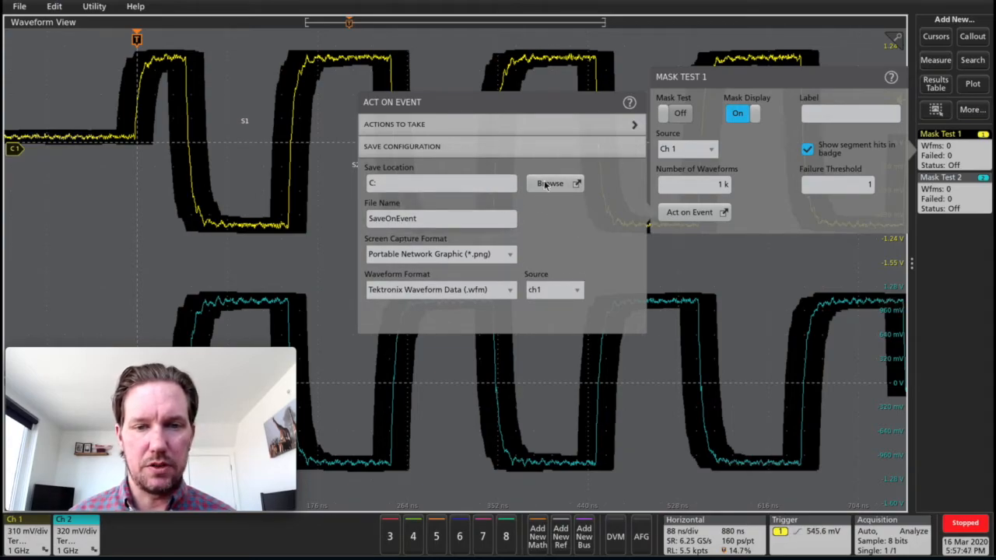
Step: Browse the save location, see earlier SaveOnEvent files, and cancel to keep C: as the folder
left_click(553, 183)
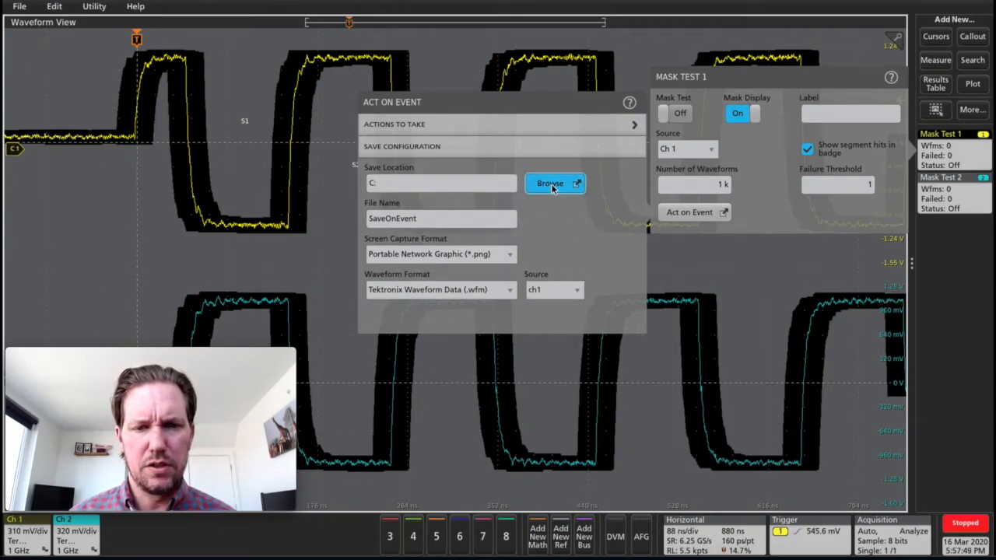
left_click(551, 184)
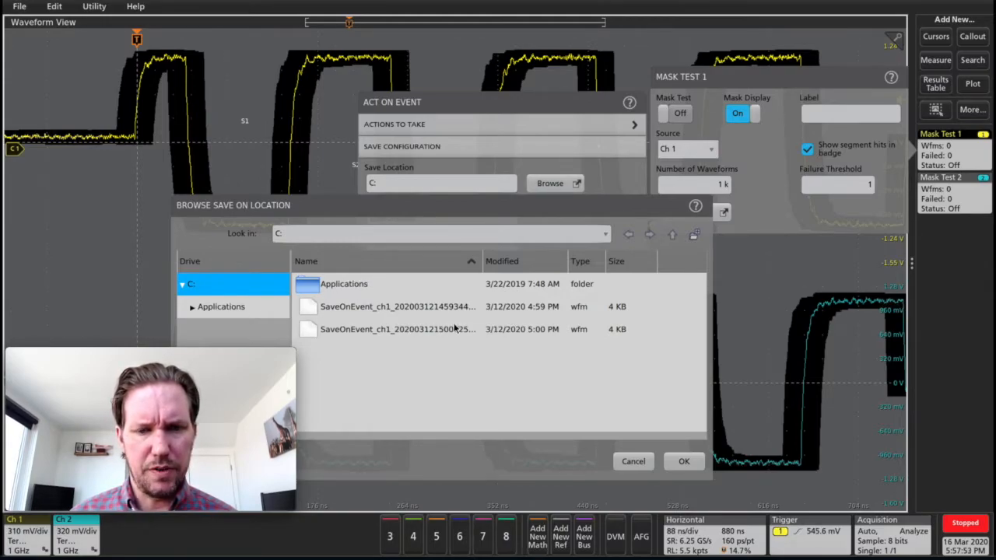
left_click(685, 461)
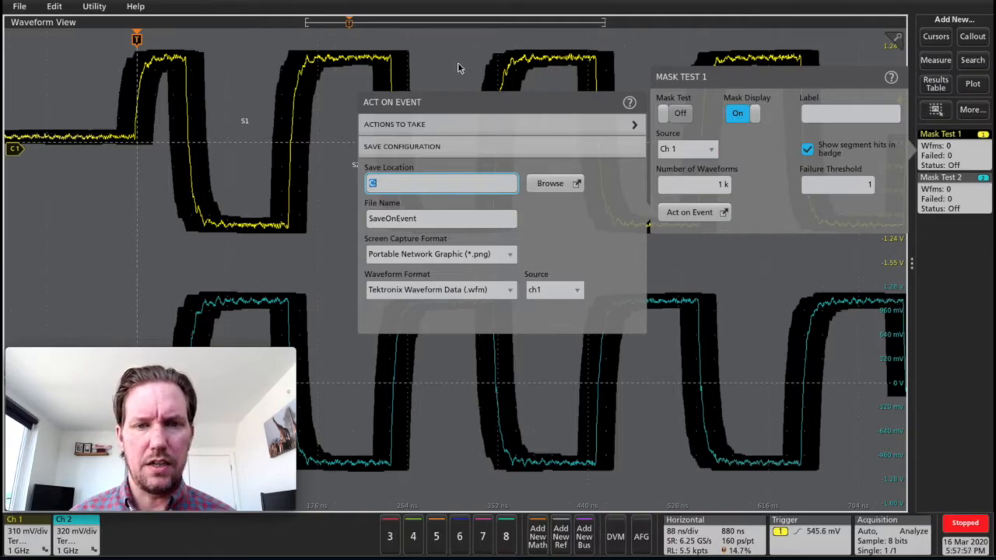
mouse_move(448, 126)
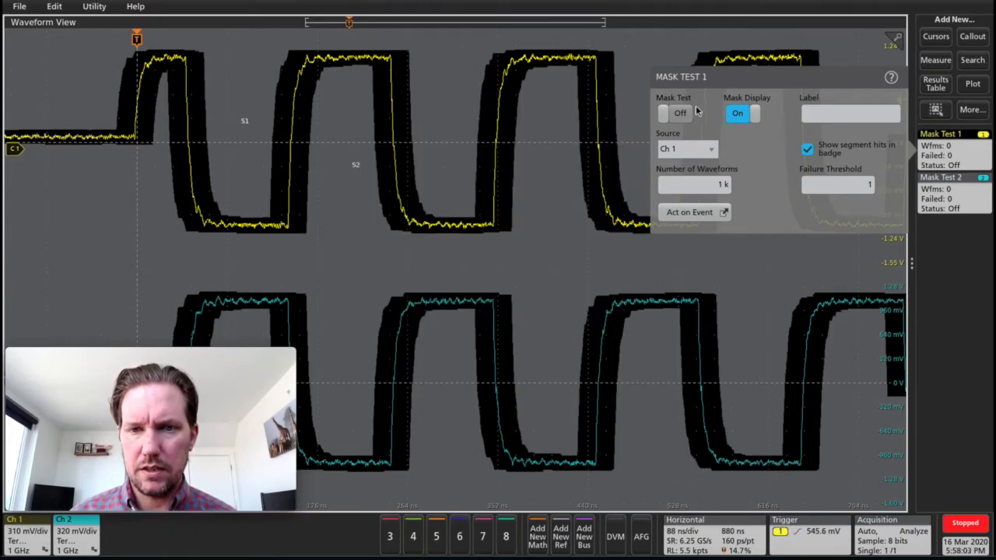
Step: Switch Mask Test 1 and Mask Test 2 to On, both passing with zero hits
left_click(676, 112)
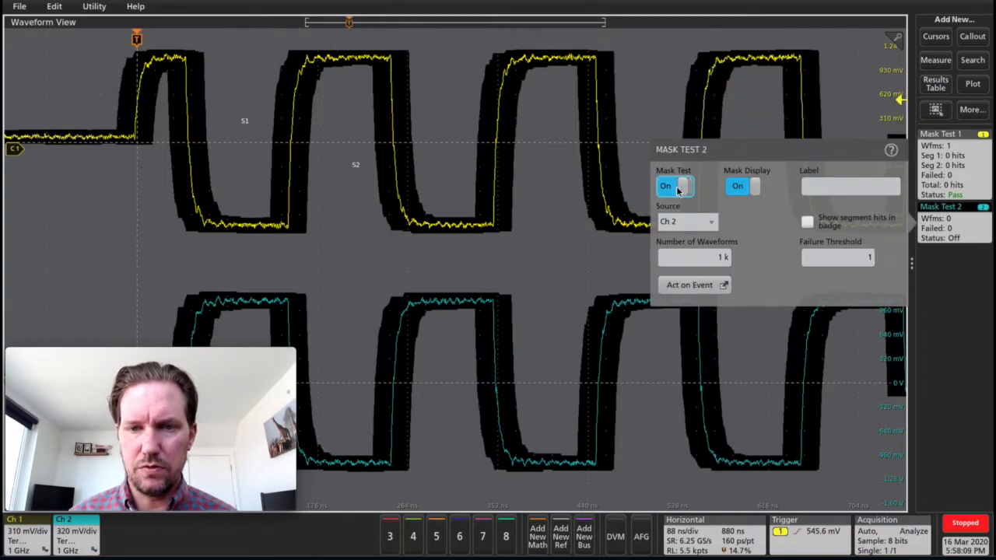
left_click(675, 186)
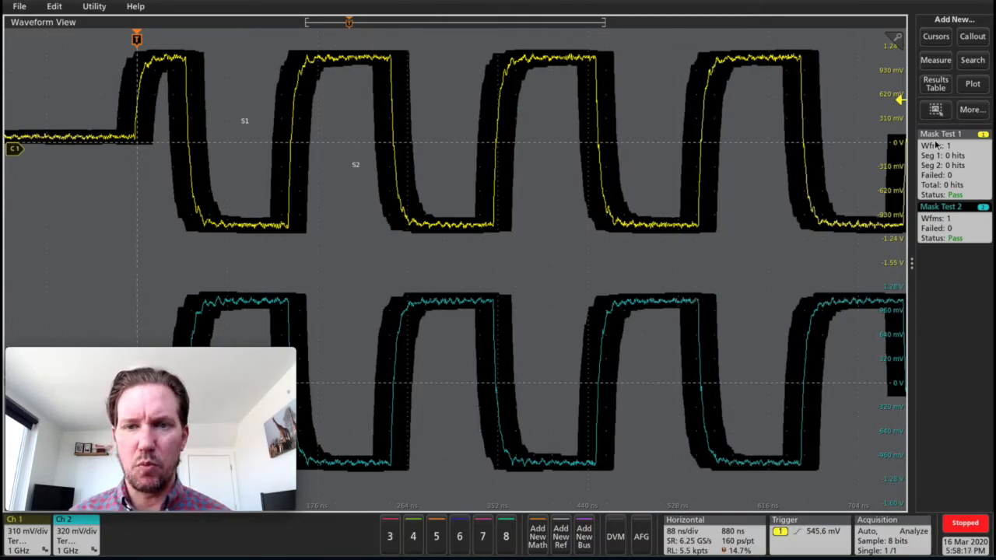
mouse_move(583, 75)
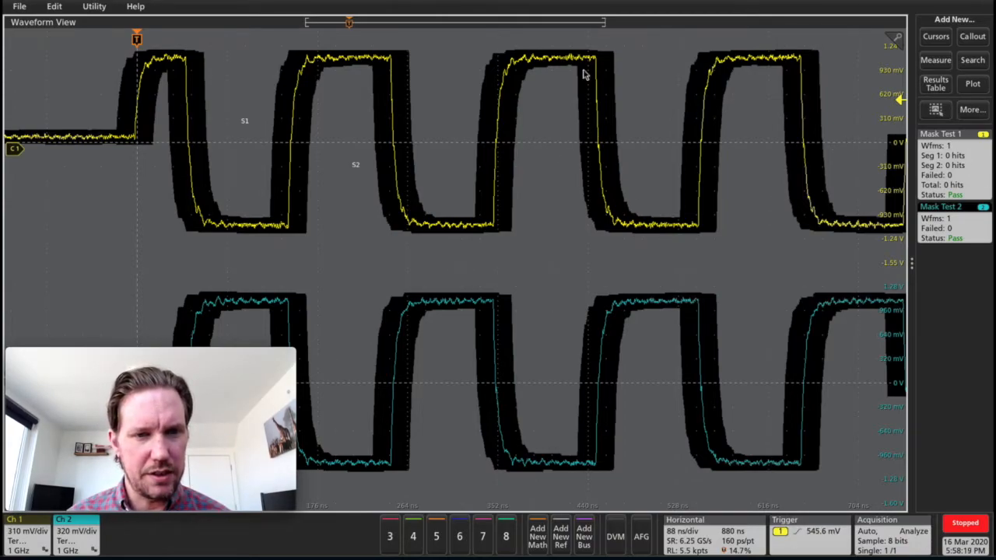
mouse_move(242, 130)
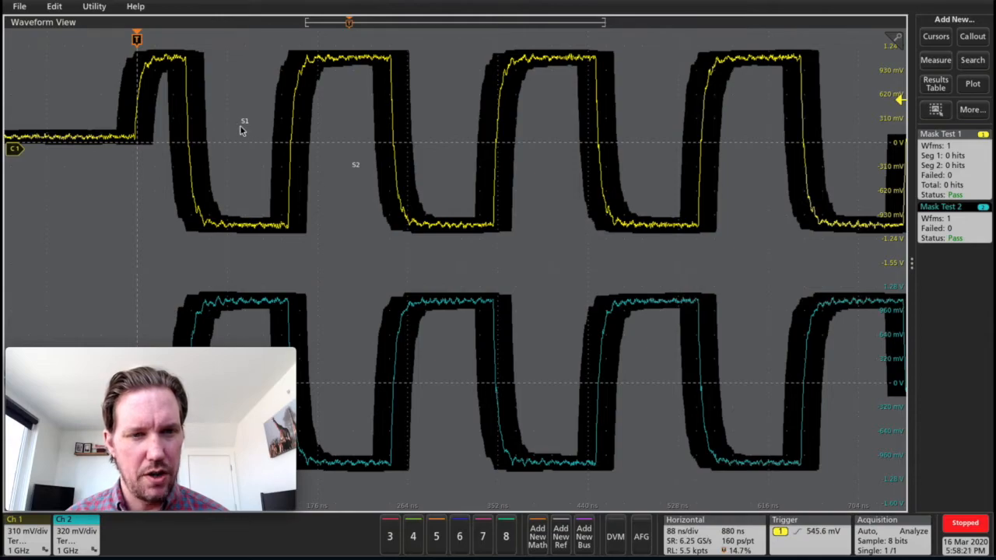
mouse_move(358, 165)
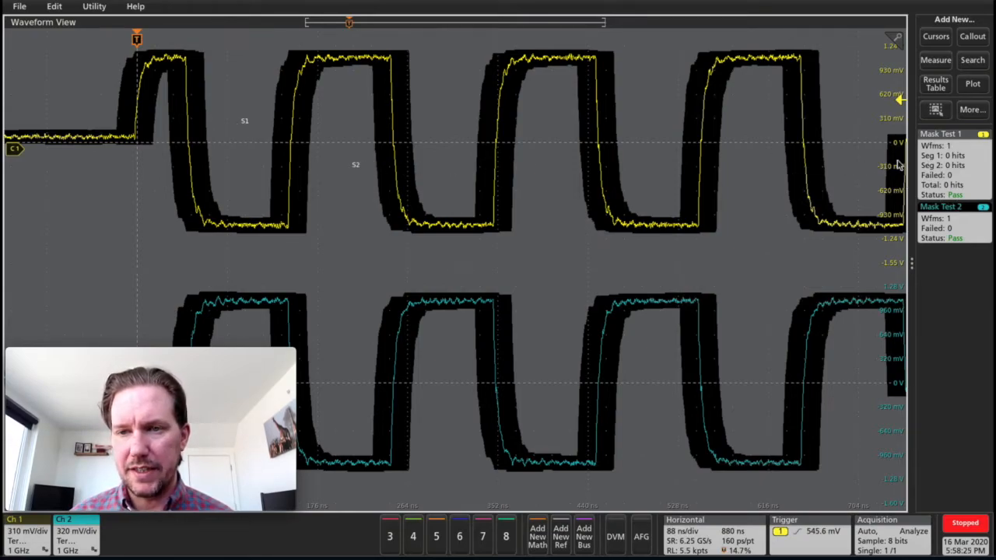
mouse_move(667, 50)
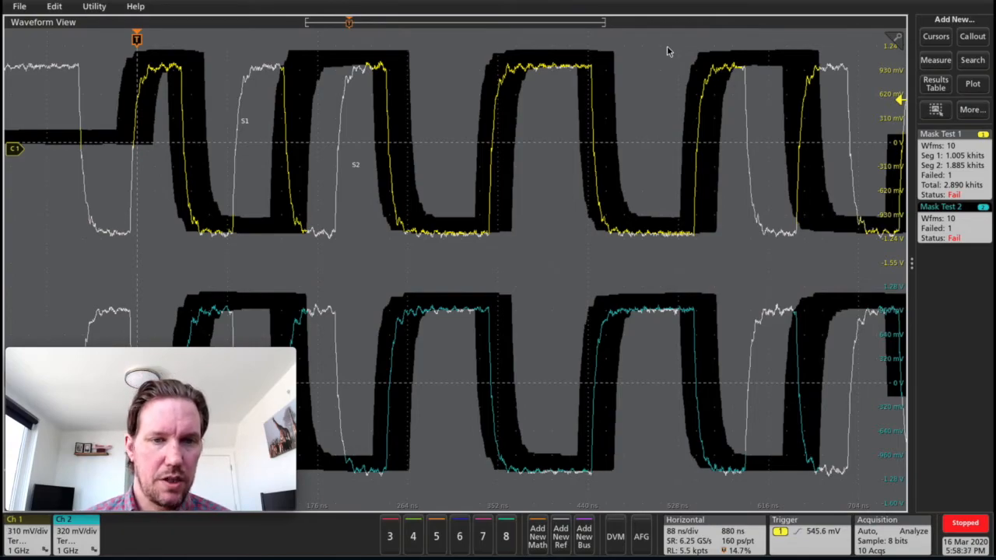
mouse_move(264, 128)
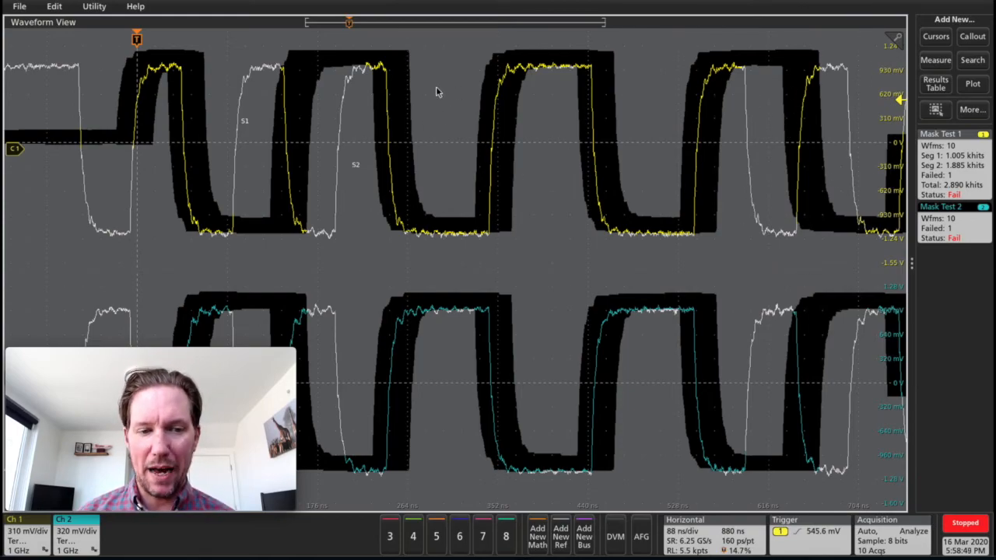
mouse_move(432, 85)
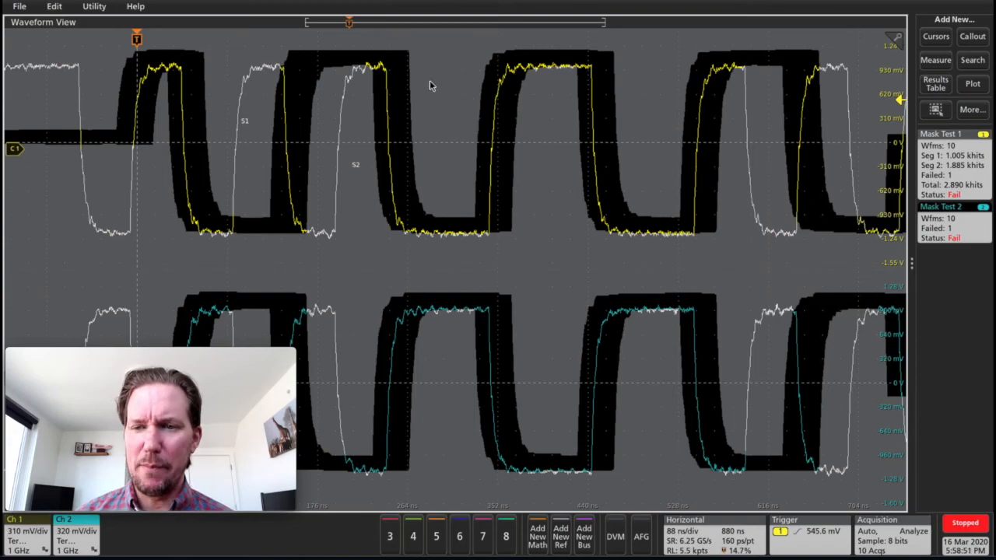